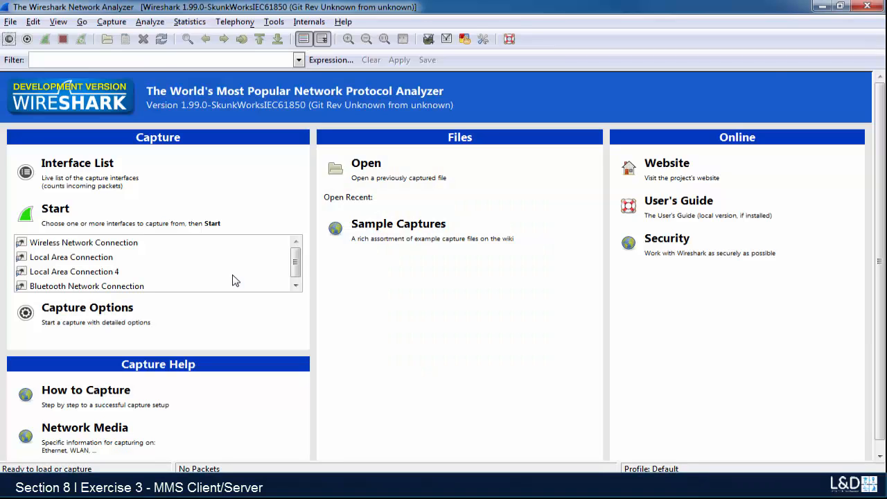
mouse_move(81, 277)
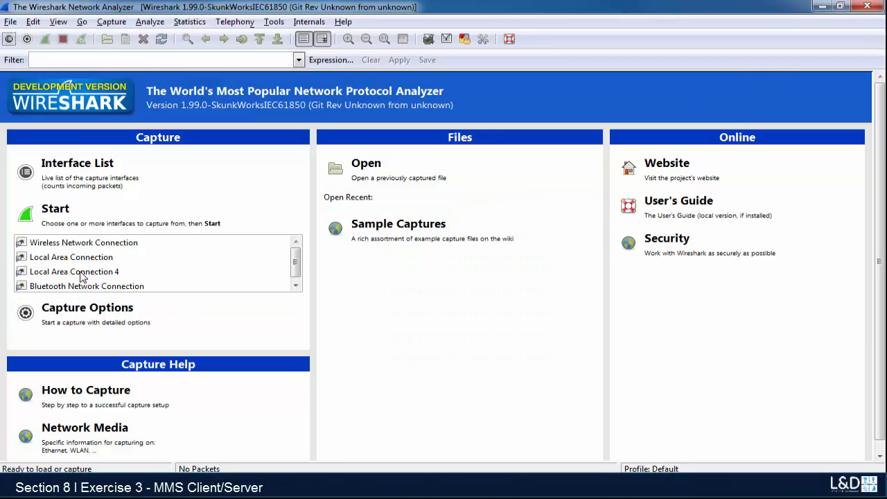
Step: Select Local Area Connection 4 as the capture interface
click(75, 271)
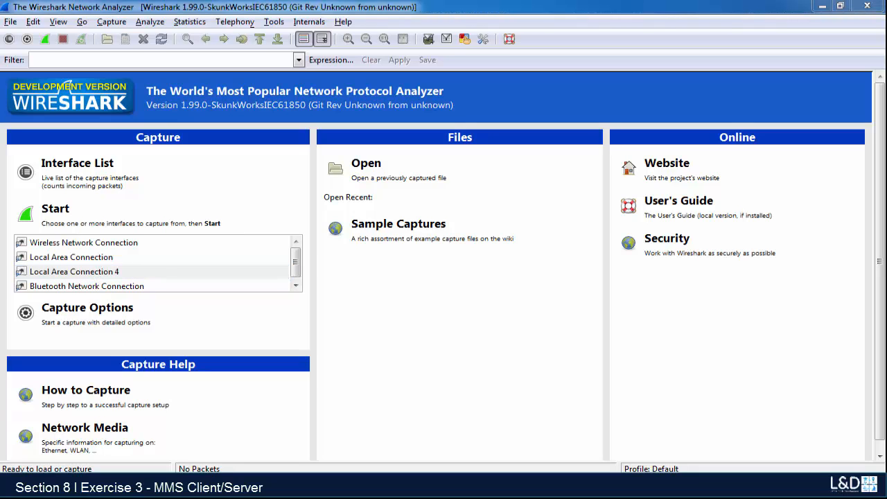
Step: Capture on Local Area Connection 4 and expand the ISO/IEC 9506 MMS layer of packet 1347
click(75, 270)
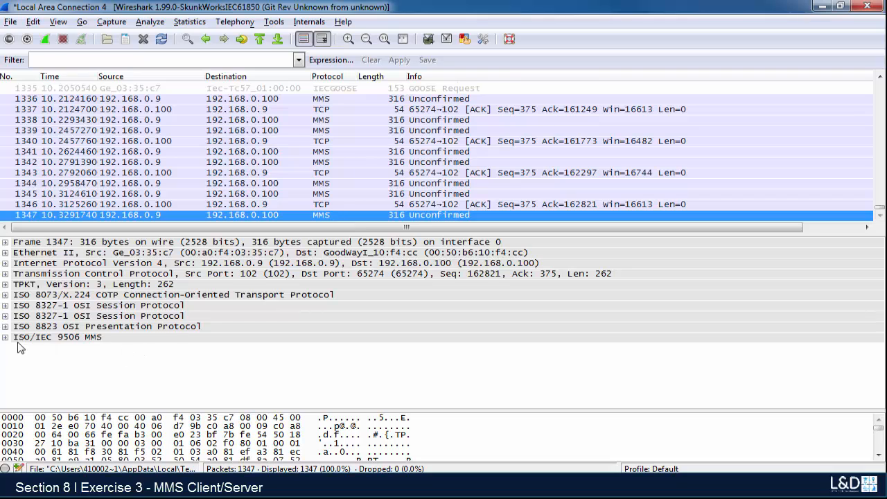
click(6, 336)
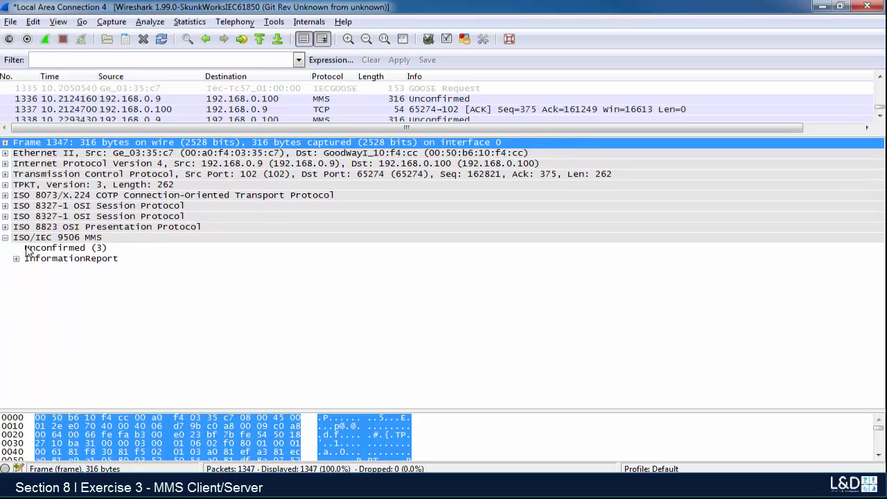
Step: Expand InformationReport, VariableList and AccessResults to show Report1, its BITSTRING bits and the BTIME timestamp
click(17, 257)
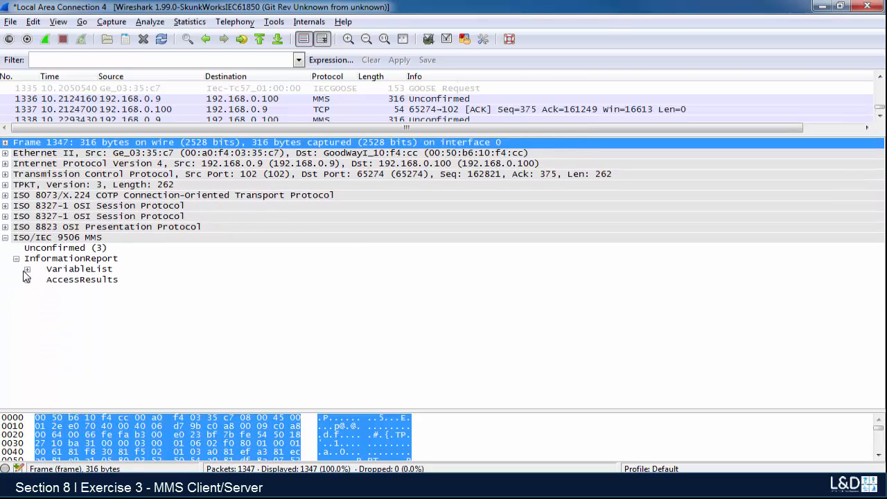
click(28, 268)
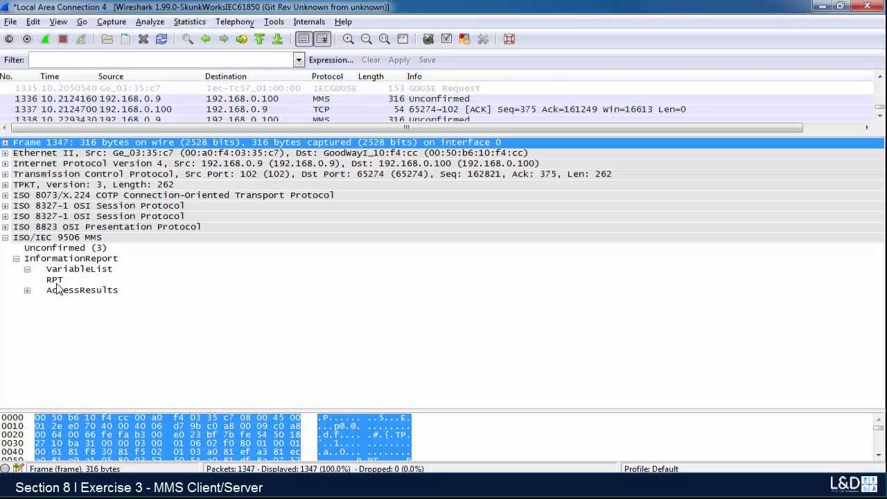
click(28, 289)
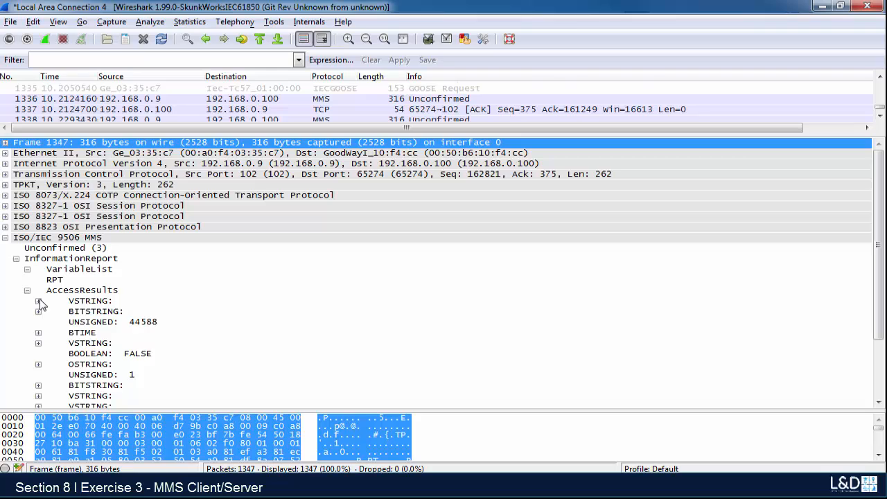
click(39, 301)
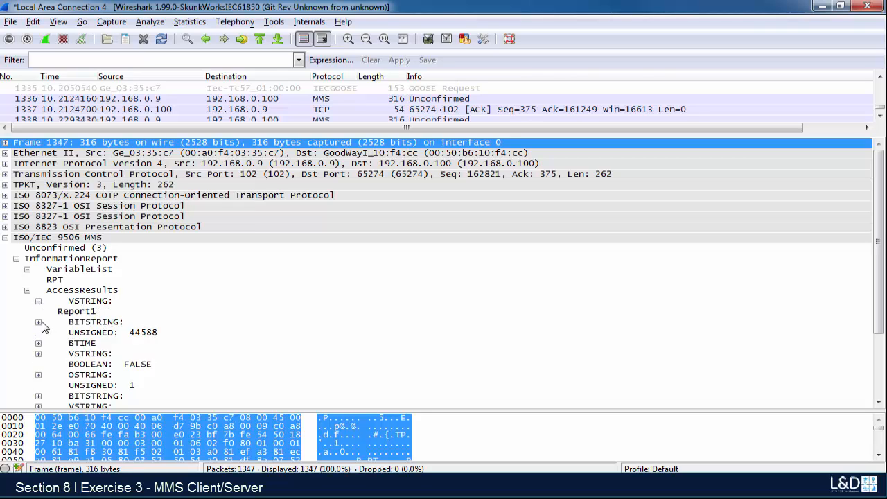
click(39, 322)
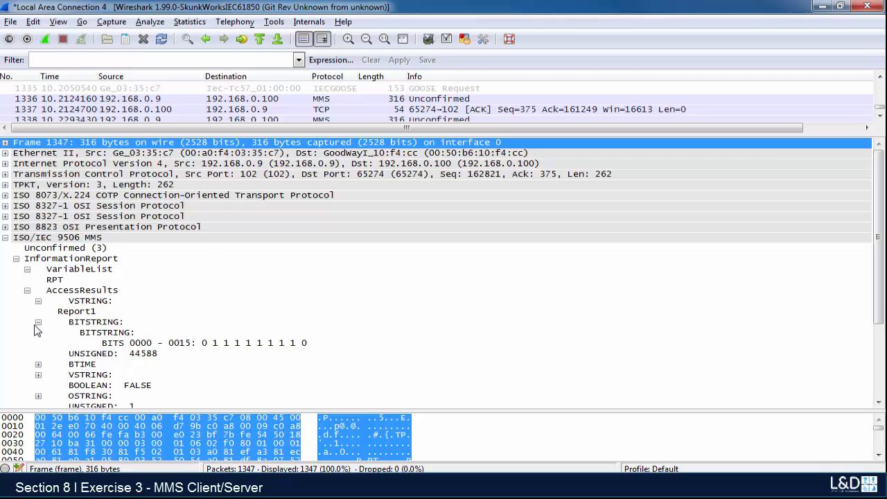
click(39, 321)
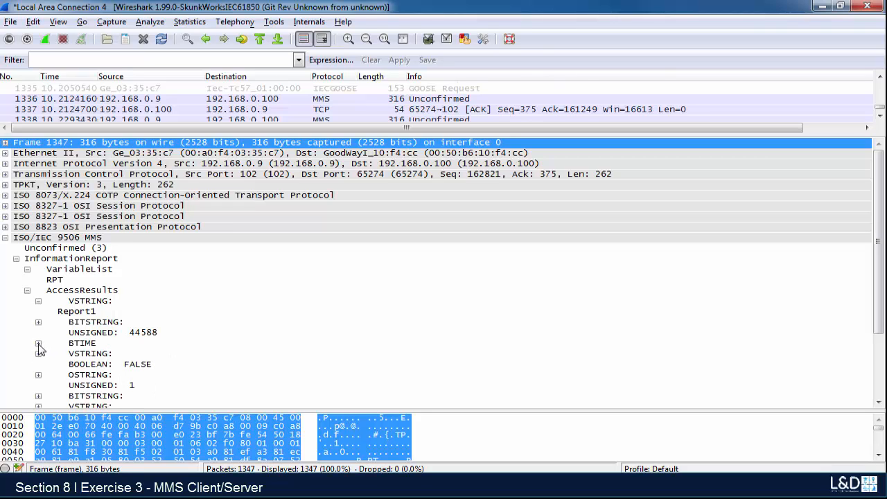
click(39, 344)
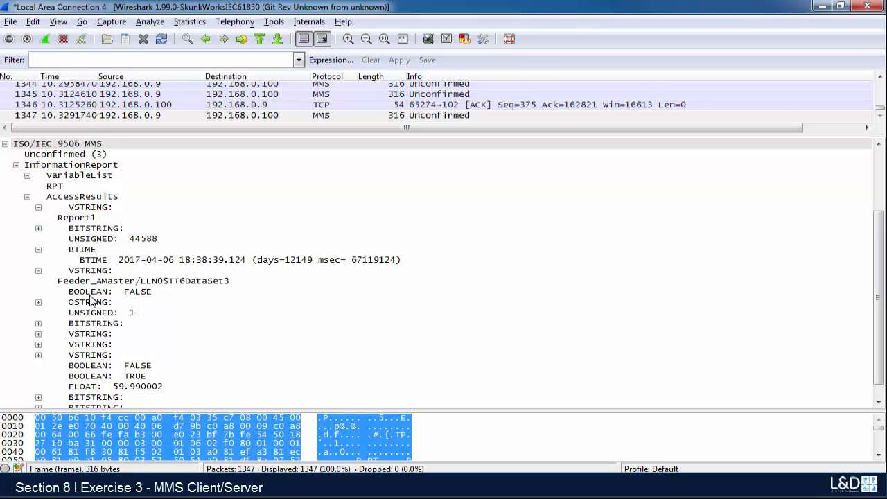
mouse_move(126, 291)
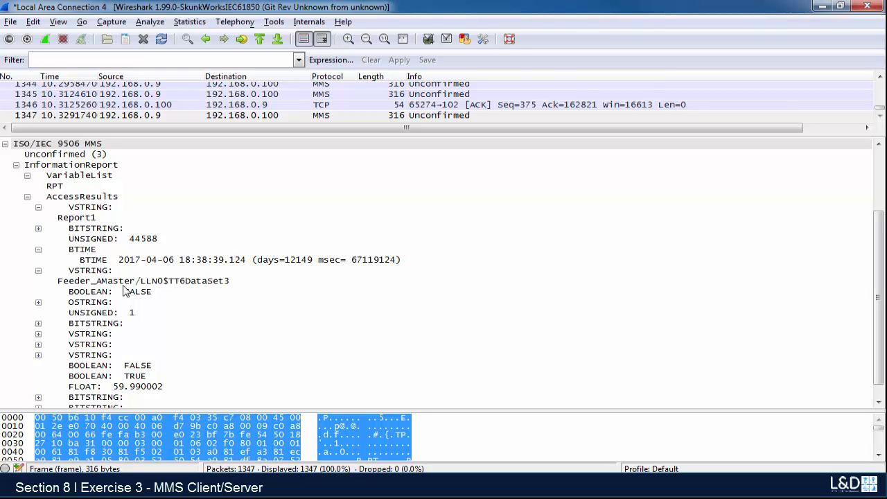
mouse_move(171, 293)
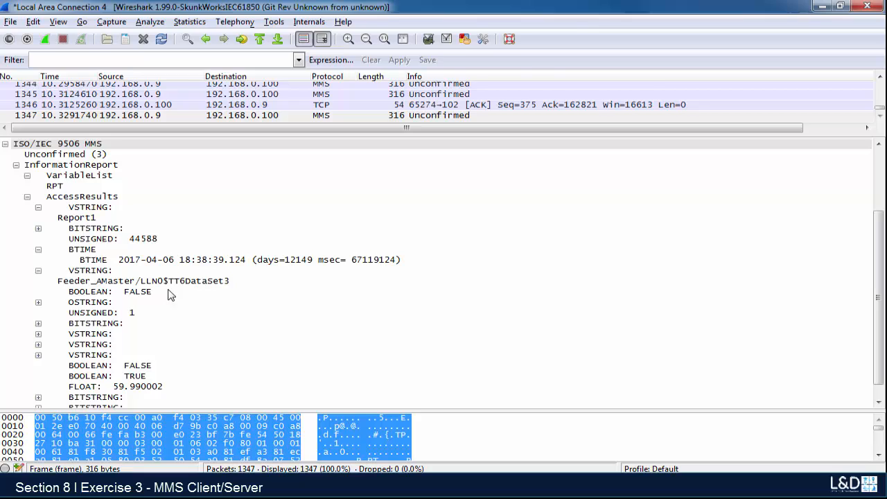
mouse_move(192, 291)
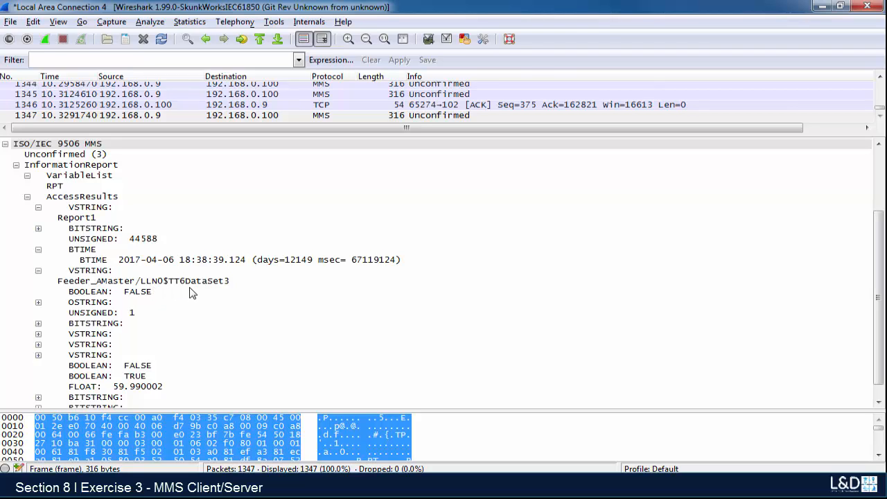
mouse_move(197, 291)
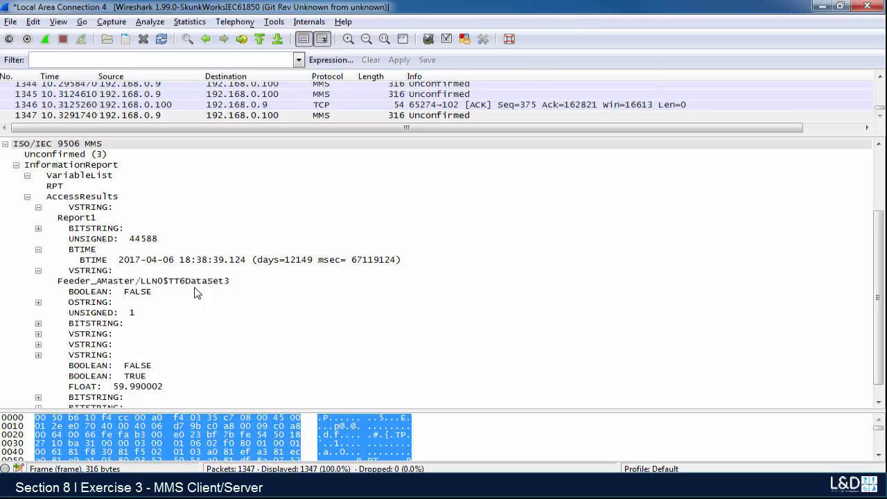
mouse_move(52, 334)
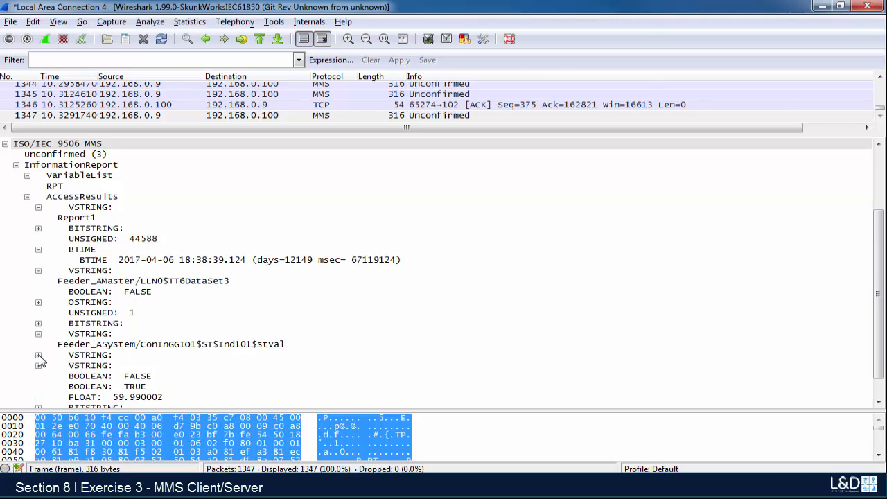
Step: Expand the remaining VSTRING entries to show the Feeder_ASystem, Feeder_AProt and Feeder_AMeter data references
click(39, 355)
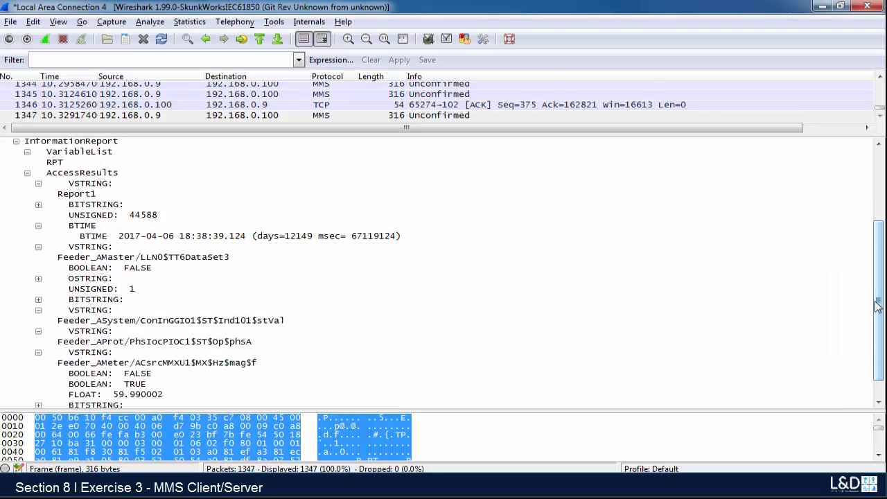
scroll(down, 3)
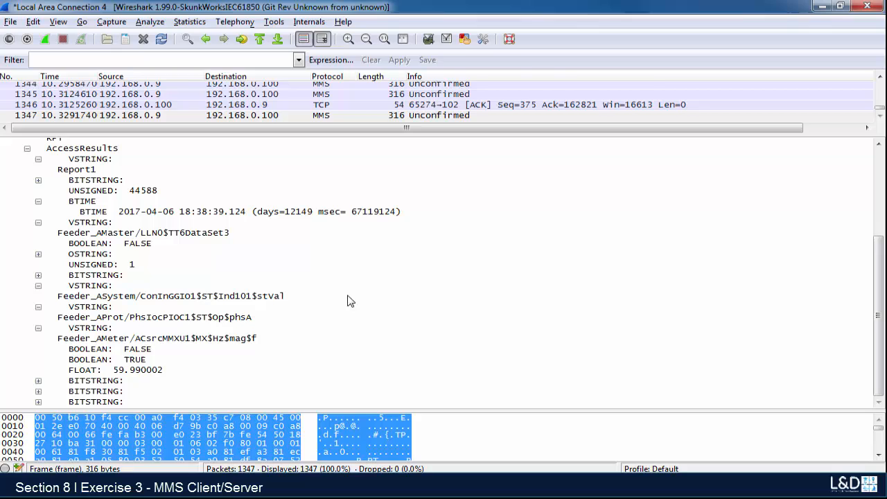
mouse_move(244, 307)
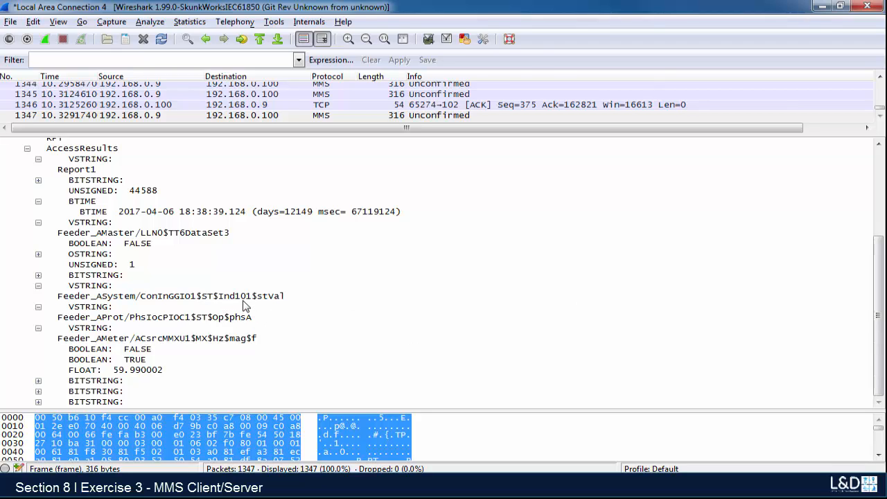
mouse_move(186, 328)
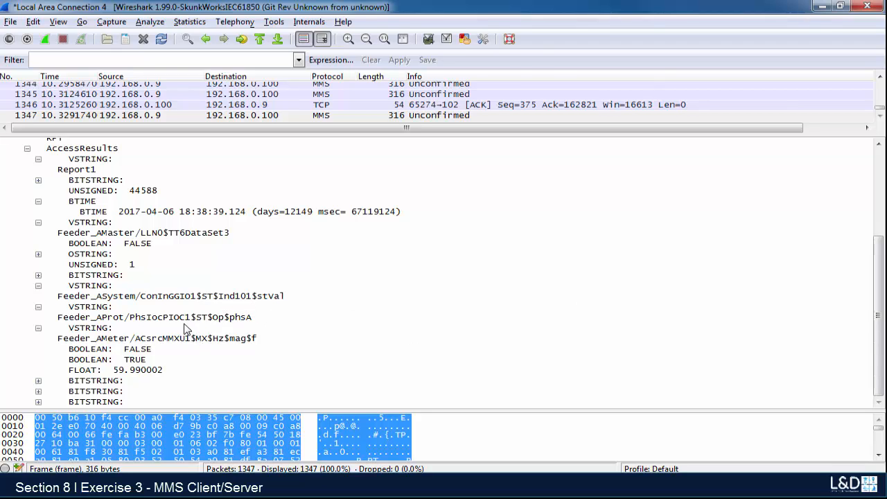
mouse_move(216, 349)
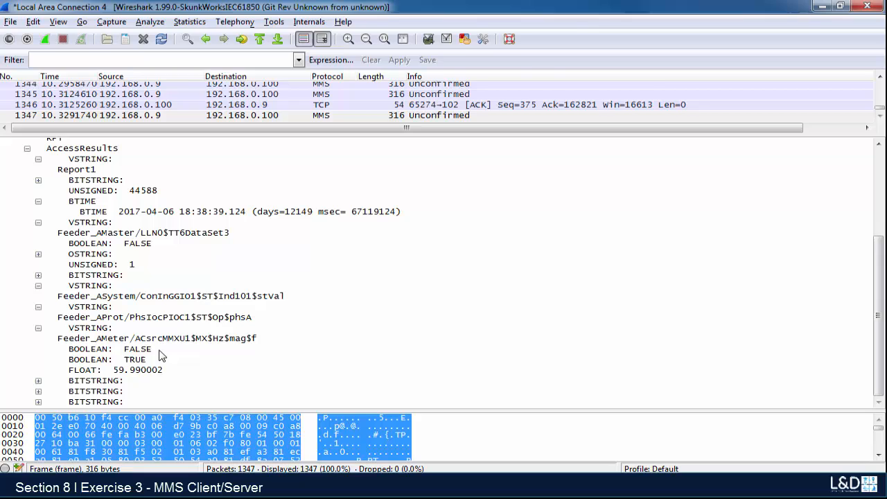
mouse_move(155, 366)
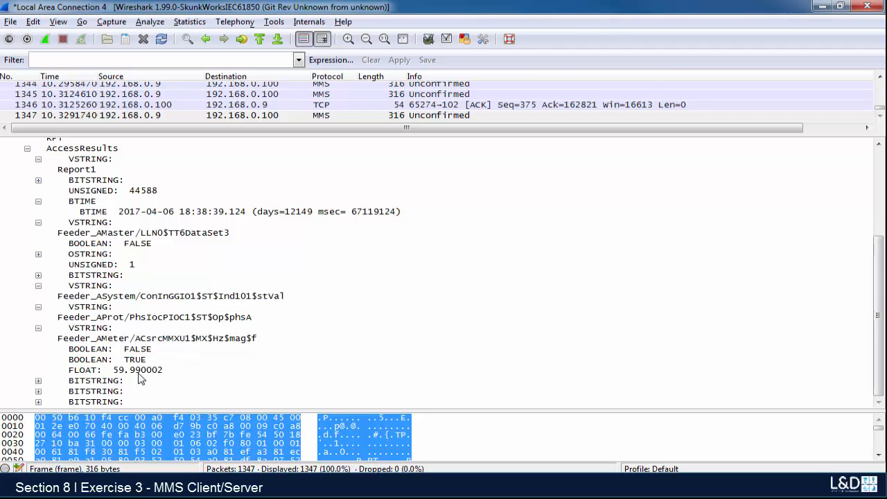
mouse_move(491, 323)
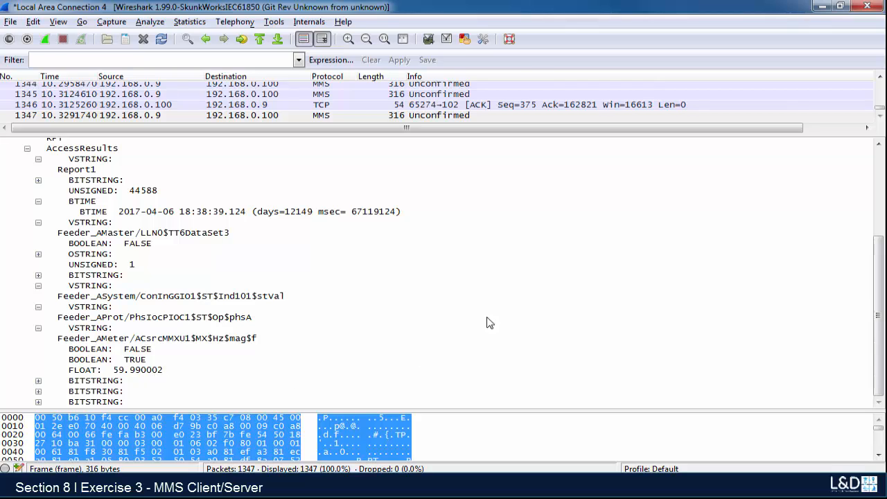